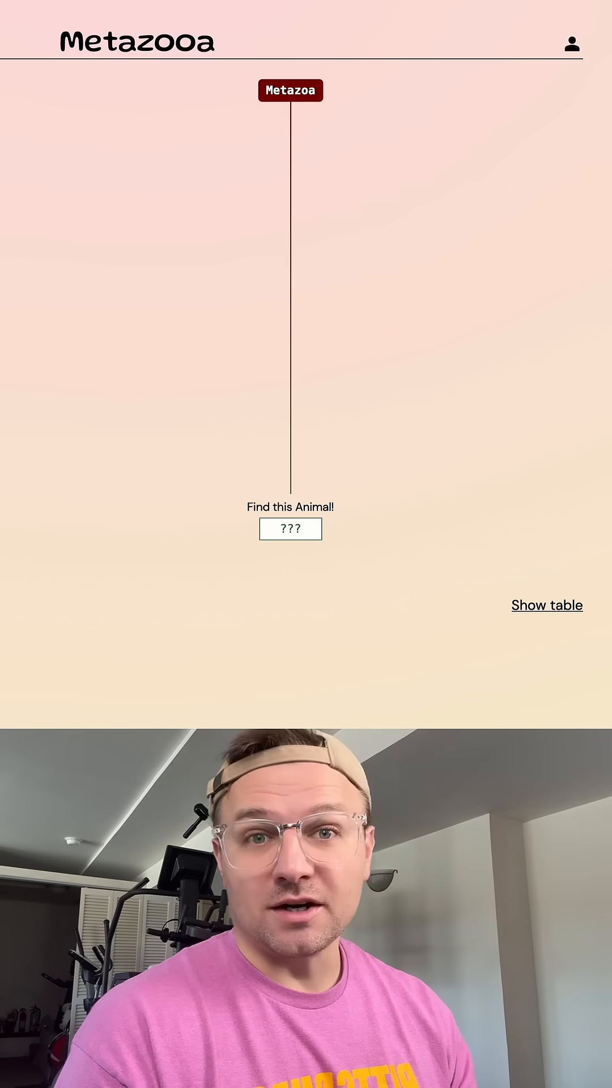
- Guess 'human' then 'guppy', narrowing the mystery animal to Euteleosteomorpha
click(291, 529)
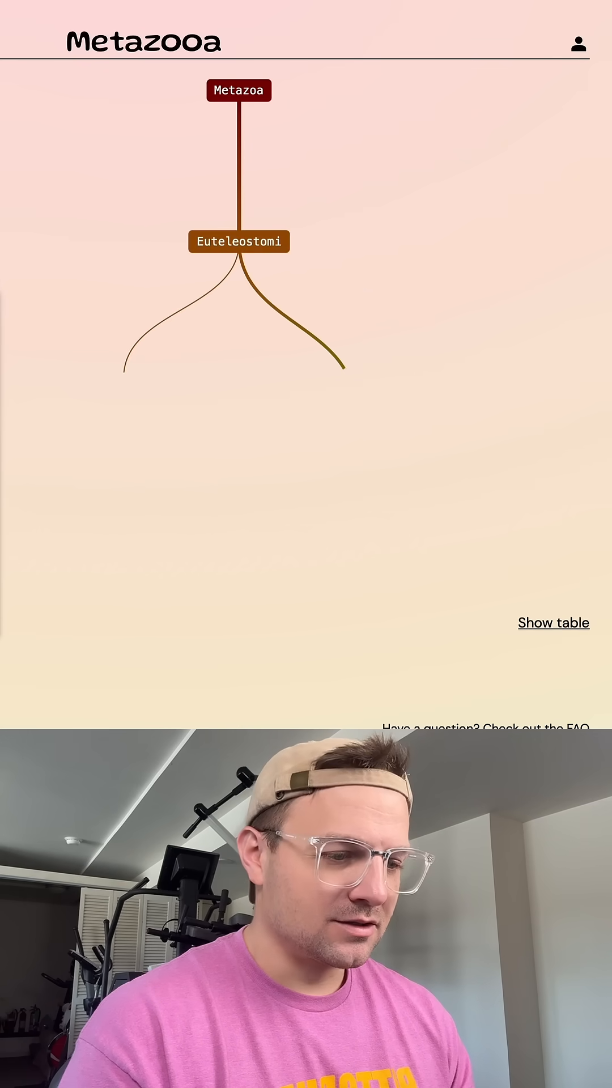
click(239, 241)
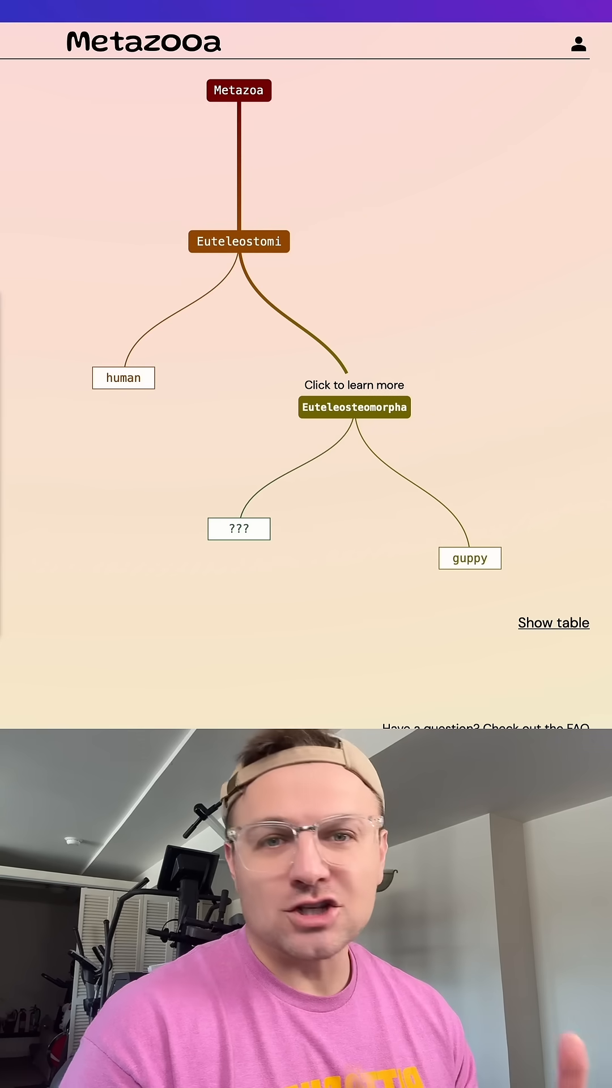